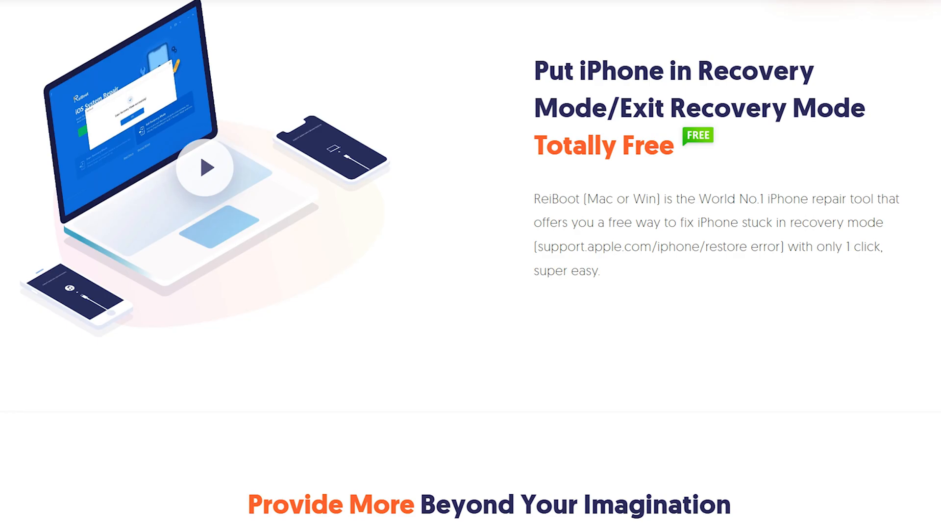
# Scroll the ReiBoot product page from Exit Recovery Mode down to 'Provide More Beyond Your Imagination'
pyautogui.scroll(-3)
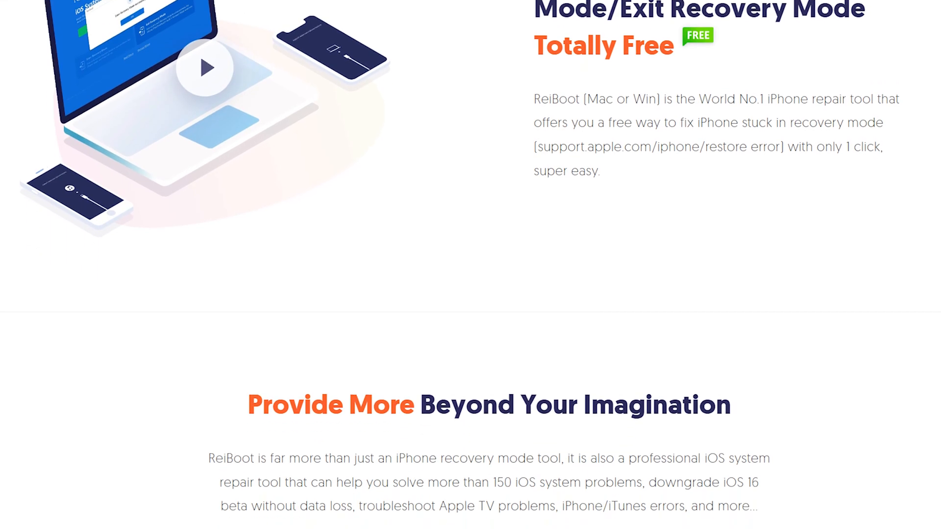
pyautogui.scroll(-3)
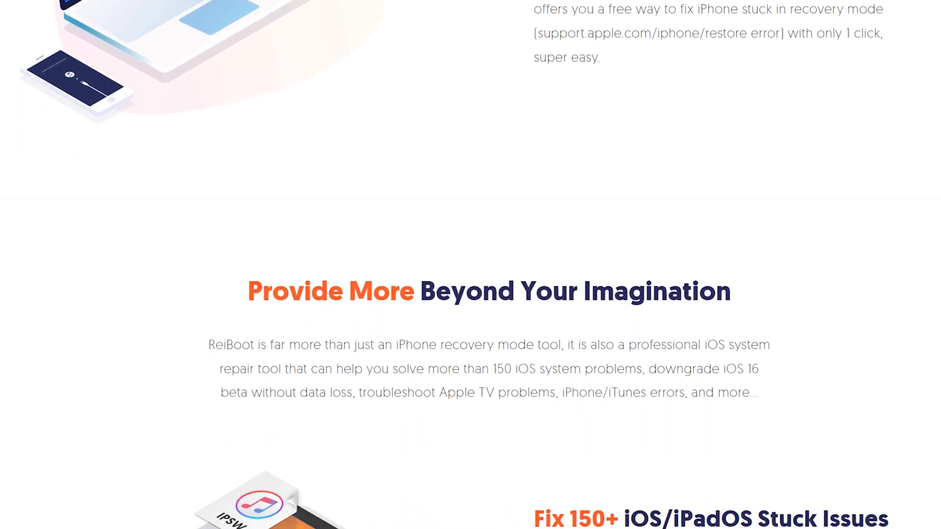
pyautogui.scroll(-3)
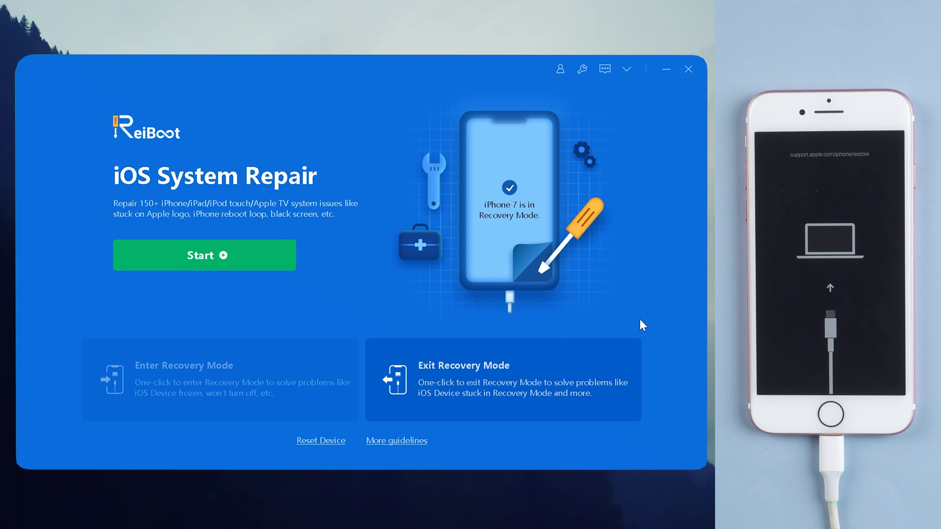
# Run Exit Recovery Mode on the detected iPhone 7 from ReiBoot's home screen
pyautogui.click(503, 379)
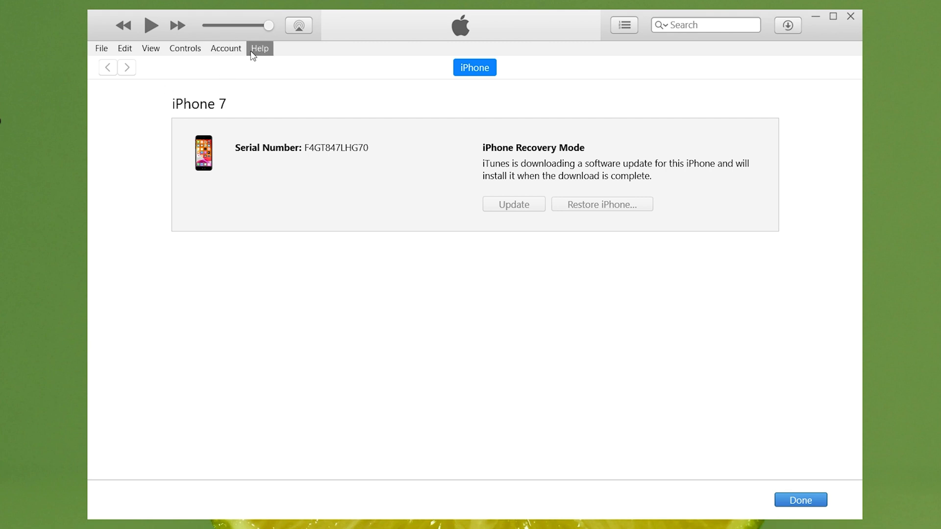
# Show the About iTunes information from the Help menu
pyautogui.click(259, 48)
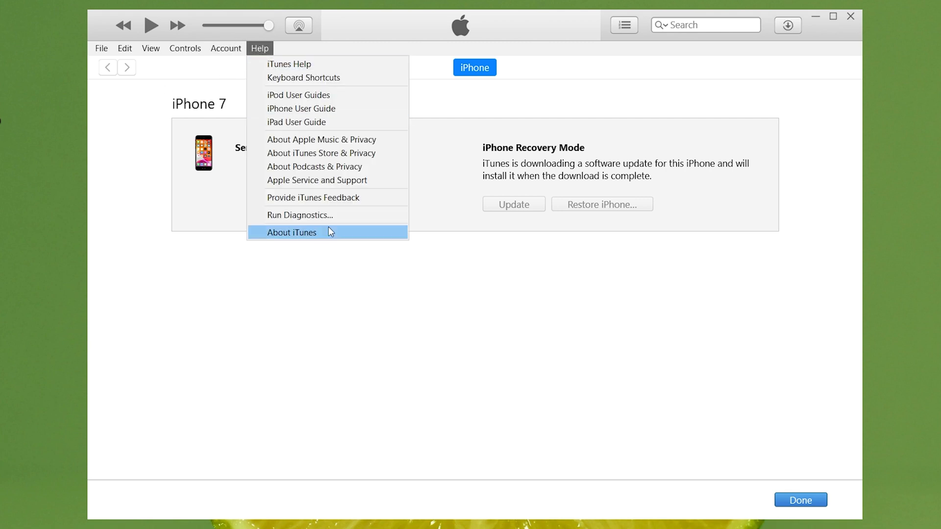
pyautogui.click(292, 233)
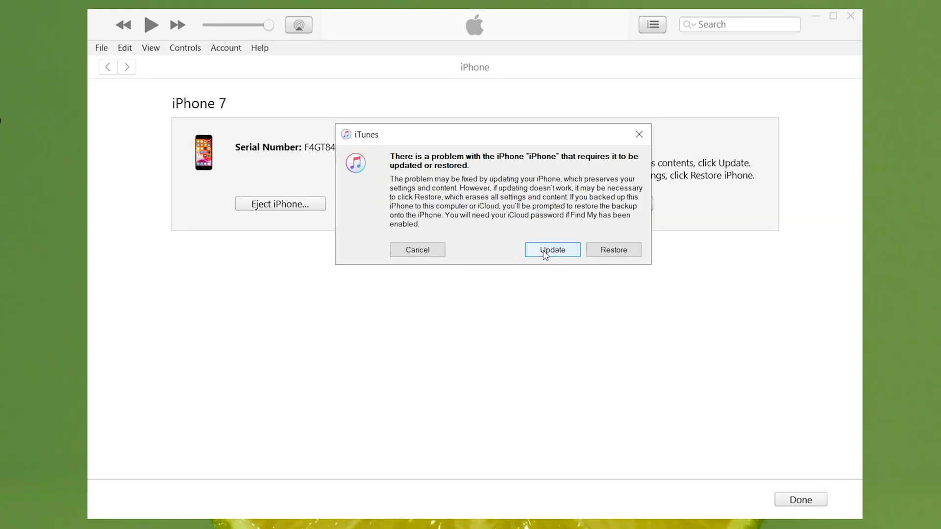
# Choose Update rather than Restore and confirm through the iOS 15.5 warning, release notes and agreement
pyautogui.click(417, 250)
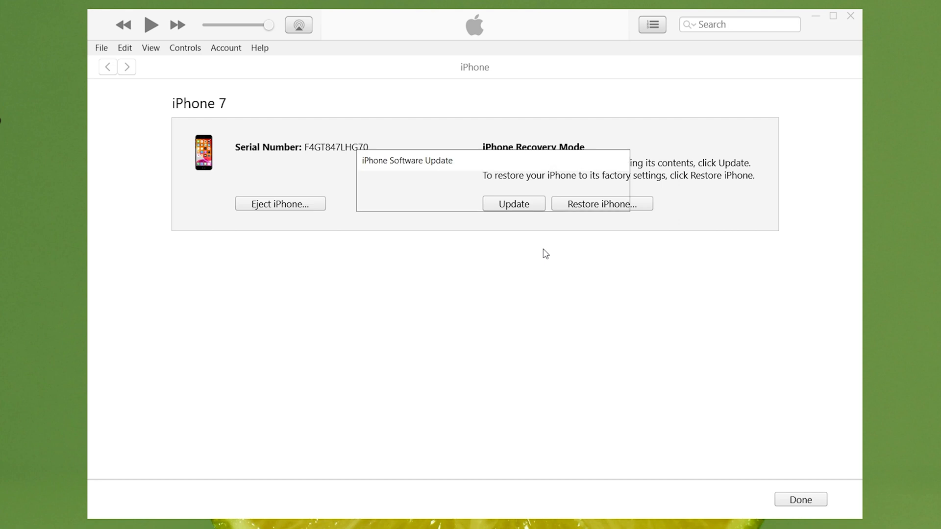
pyautogui.click(512, 204)
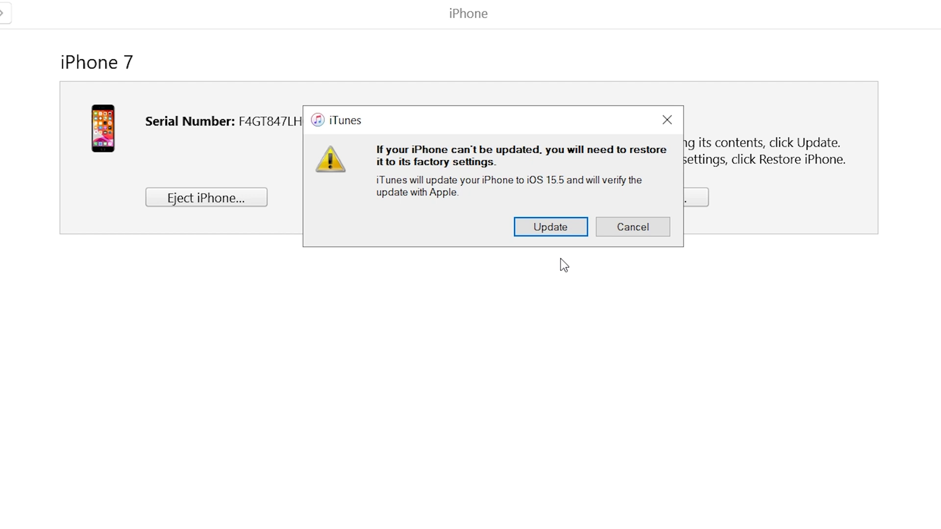
pyautogui.click(549, 226)
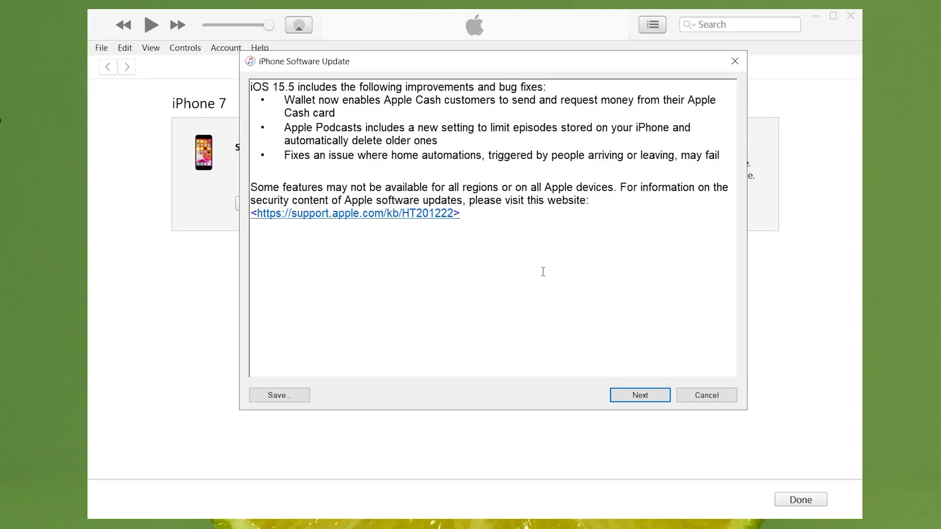
pyautogui.click(639, 395)
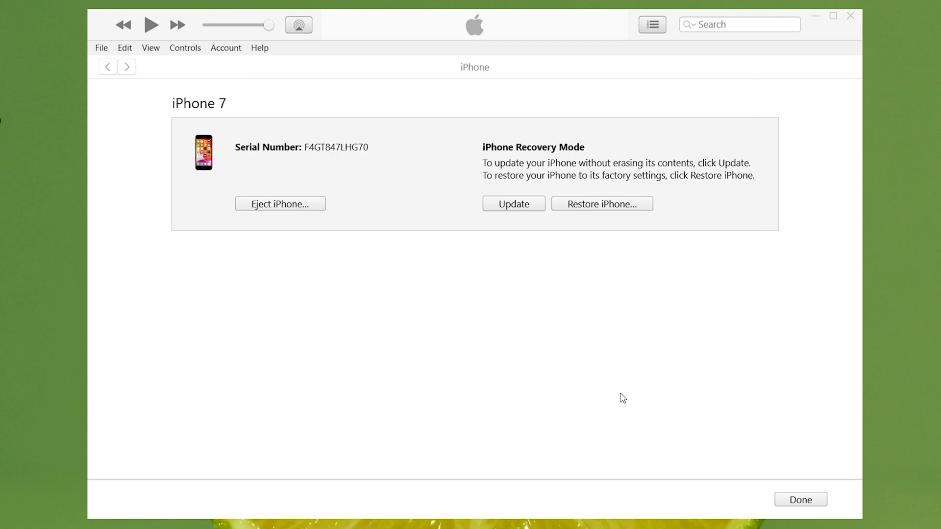
pyautogui.click(513, 204)
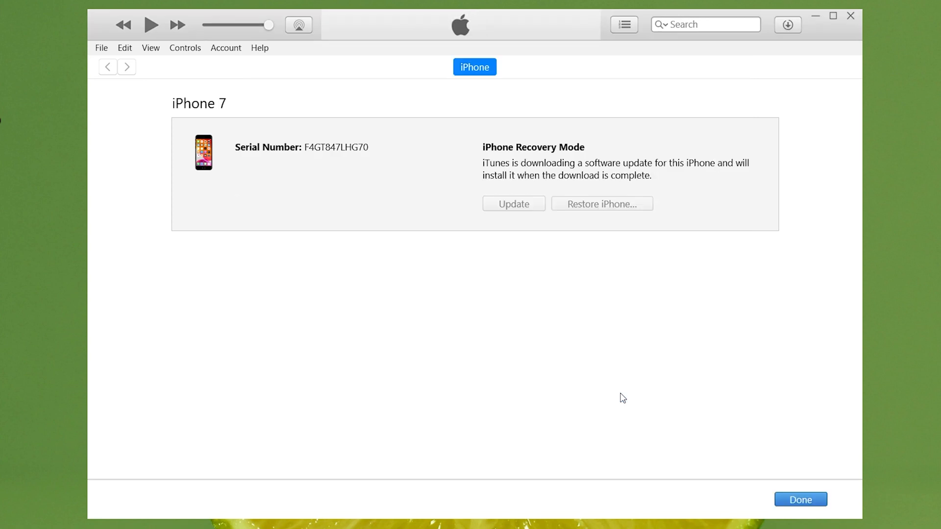
pyautogui.click(787, 24)
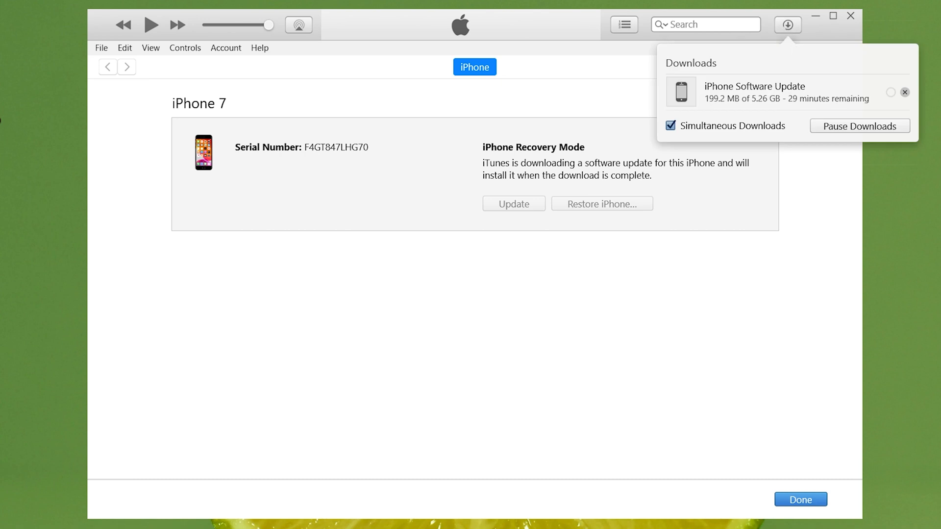
pyautogui.click(787, 25)
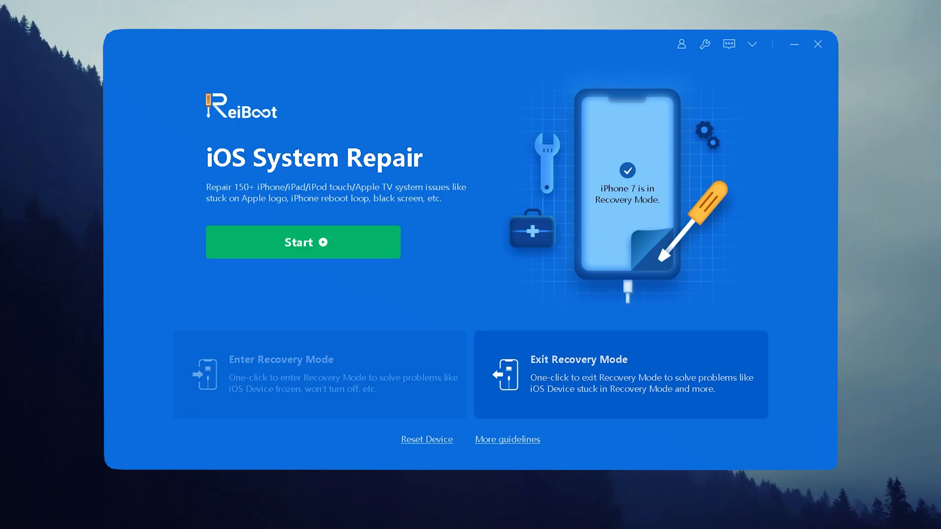
pyautogui.moveTo(330, 229)
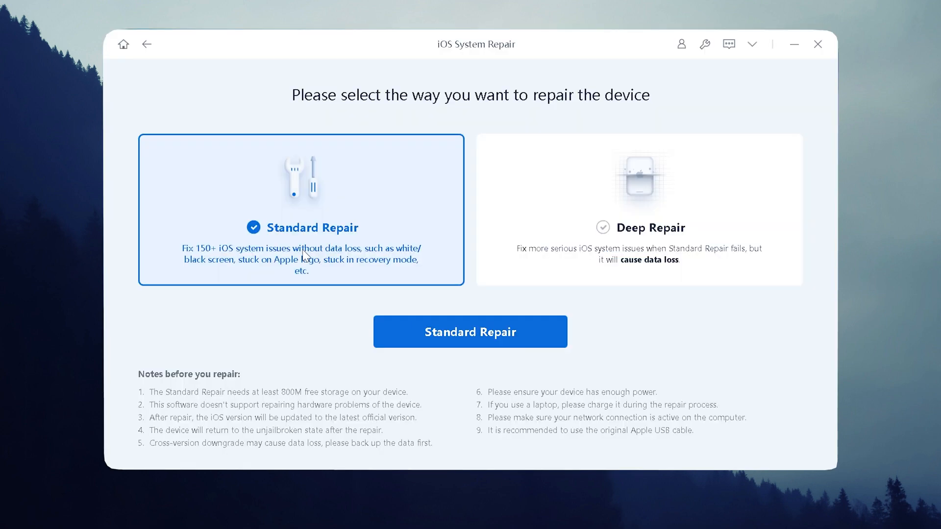
pyautogui.moveTo(411, 207)
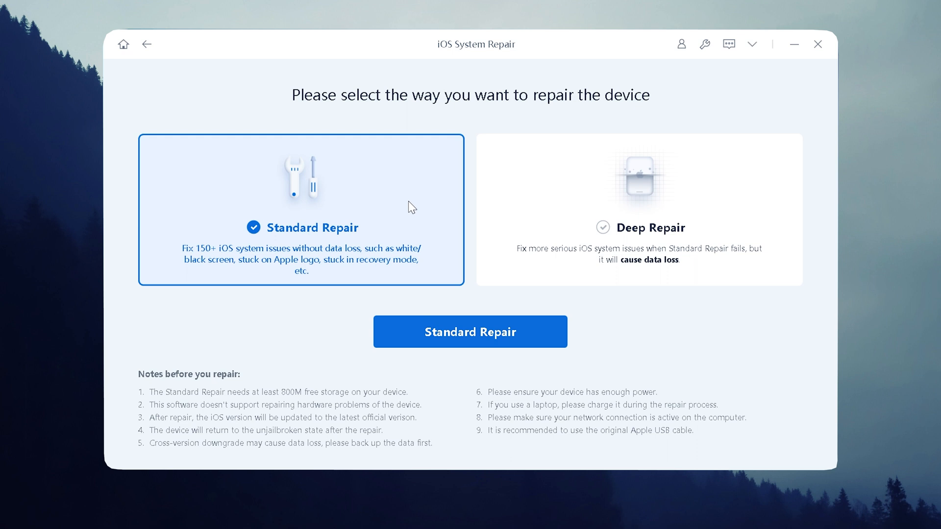
pyautogui.moveTo(483, 348)
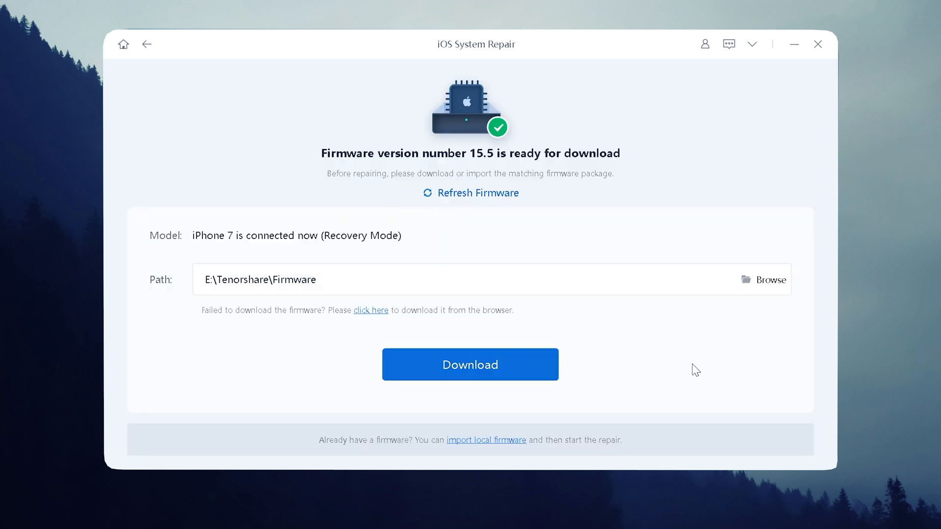
# Download the iOS 15.5 firmware package to E:\Tenorshare\Firmware
pyautogui.click(470, 364)
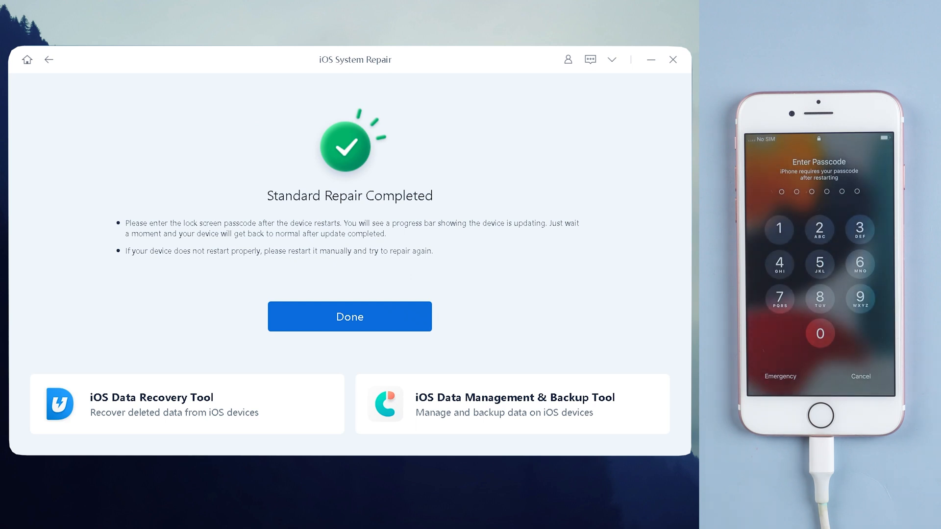
# Finish with Done on the Standard Repair Completed screen
pyautogui.click(349, 316)
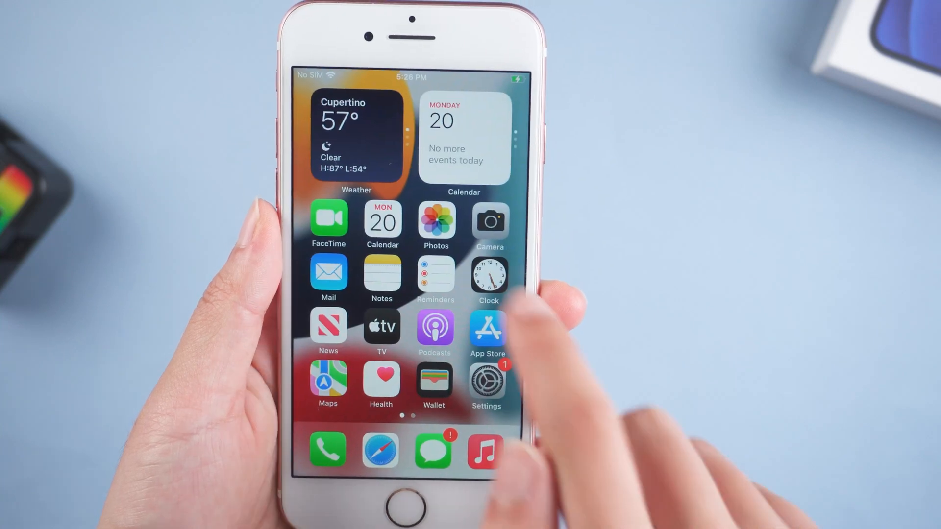
# Unlock the repaired iPhone 7 and bring up its Photos library to verify it works
pyautogui.click(437, 223)
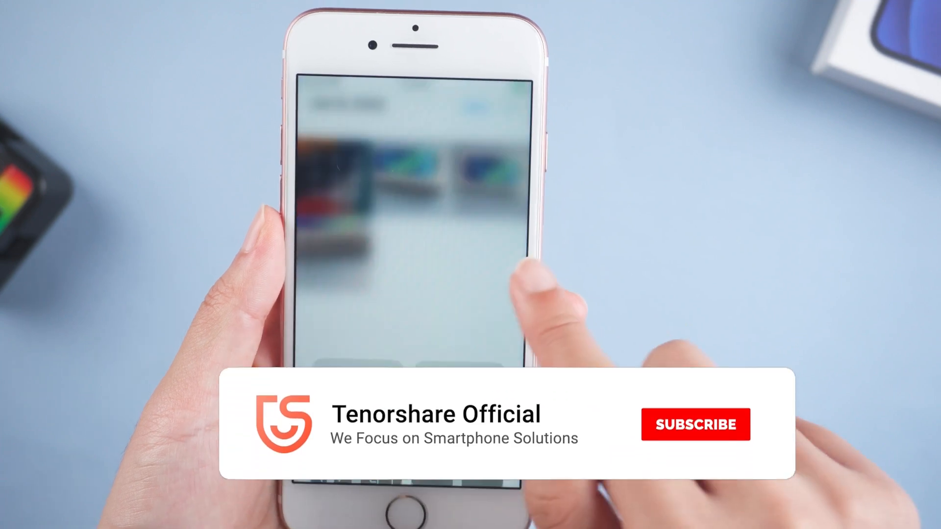
pyautogui.click(696, 423)
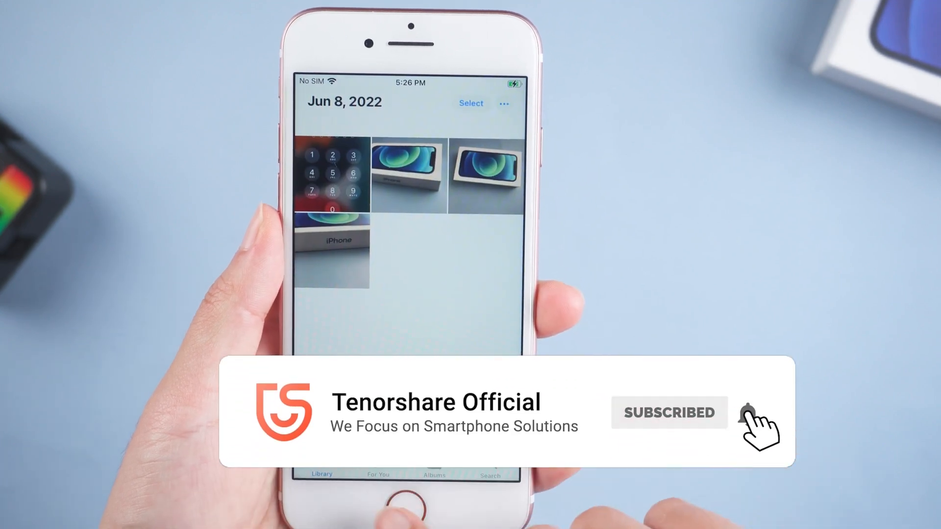